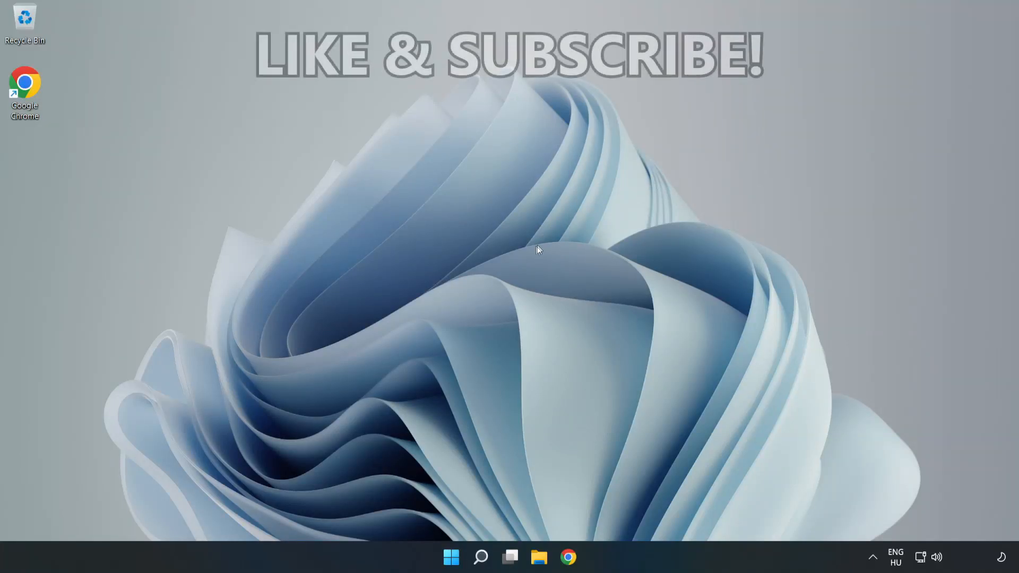
pyautogui.moveTo(508, 276)
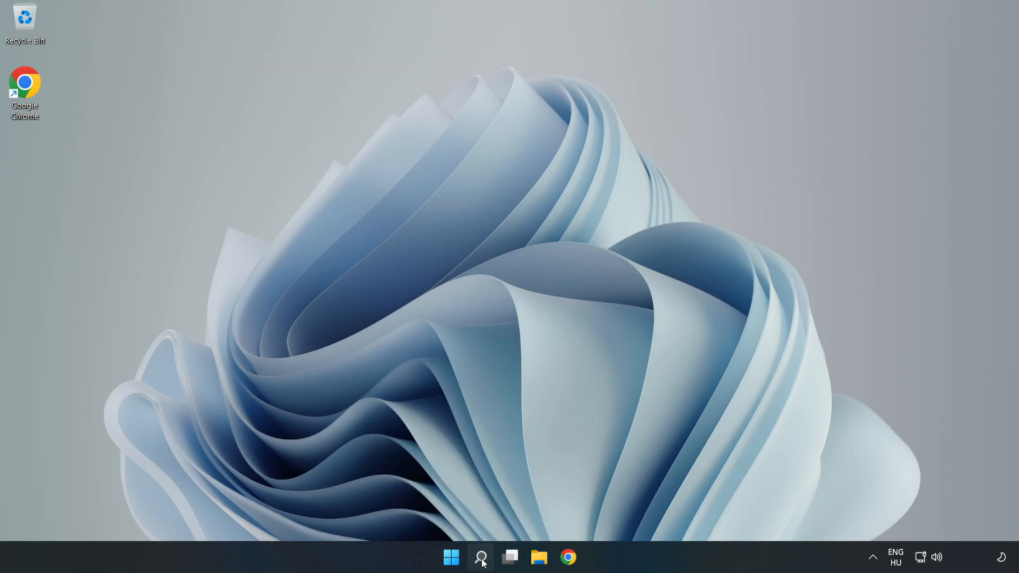
# Step: Search for cmd and launch Command Prompt as administrator
pyautogui.click(480, 557)
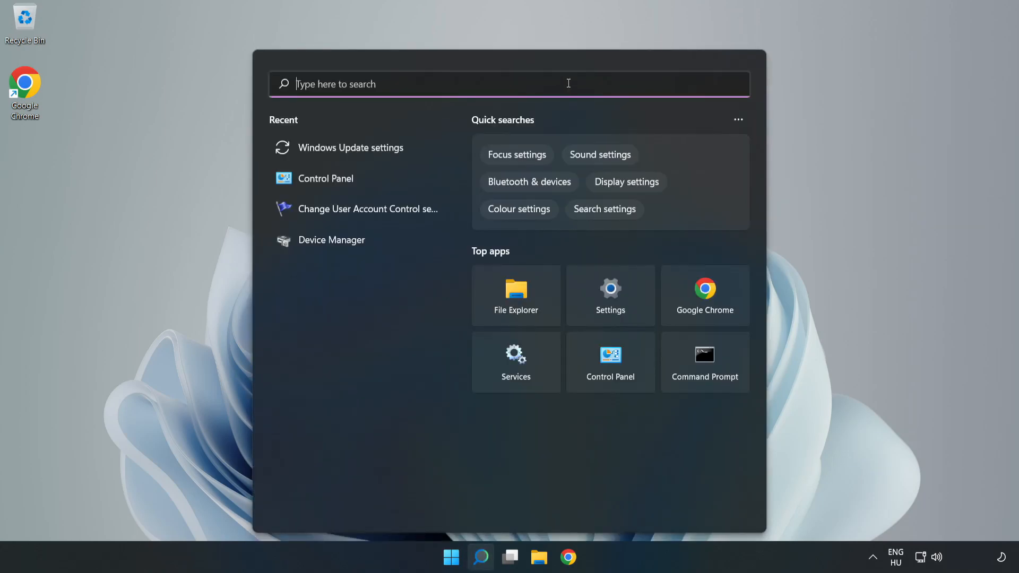
pyautogui.write('cmd')
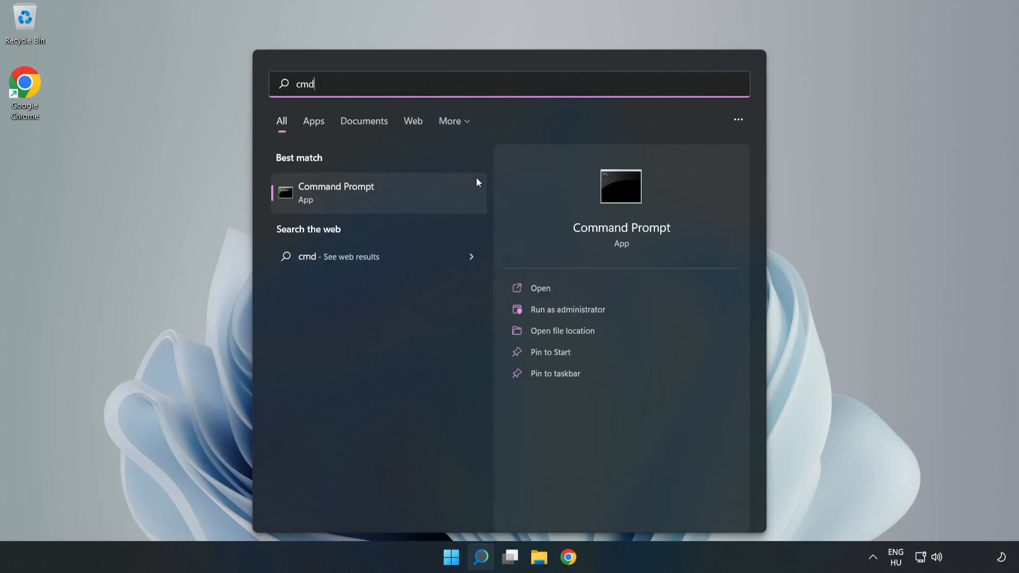
pyautogui.moveTo(415, 196)
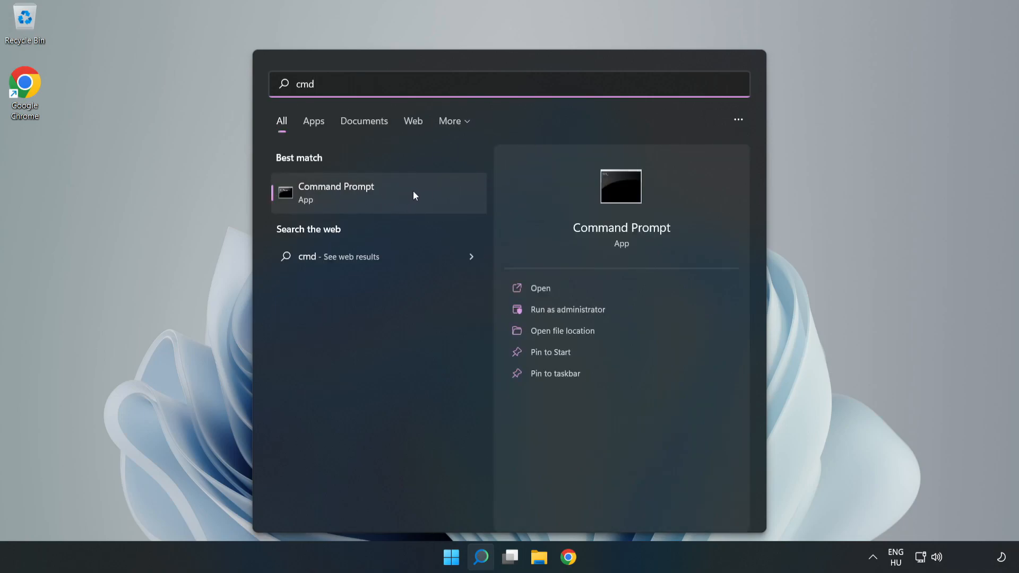
pyautogui.rightClick(377, 193)
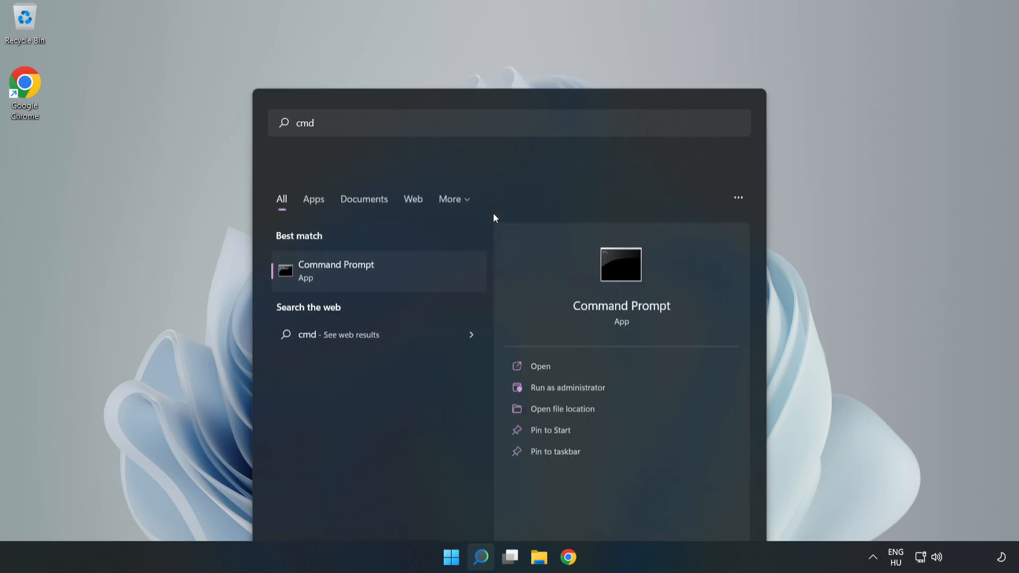
pyautogui.click(567, 388)
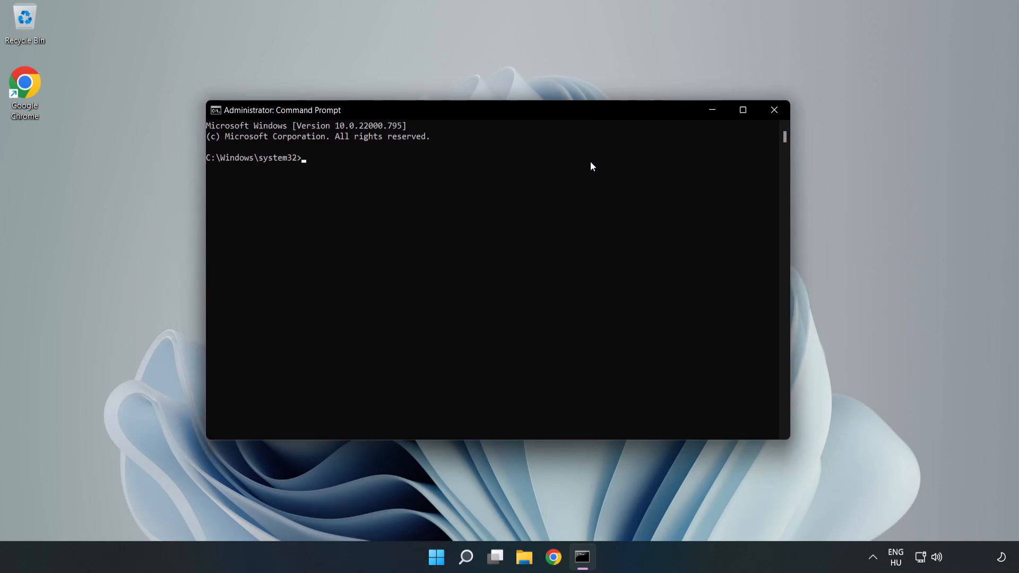
# Step: Flush the DNS resolver cache with ipconfig /flushdns
pyautogui.write('ipconfig /fl')
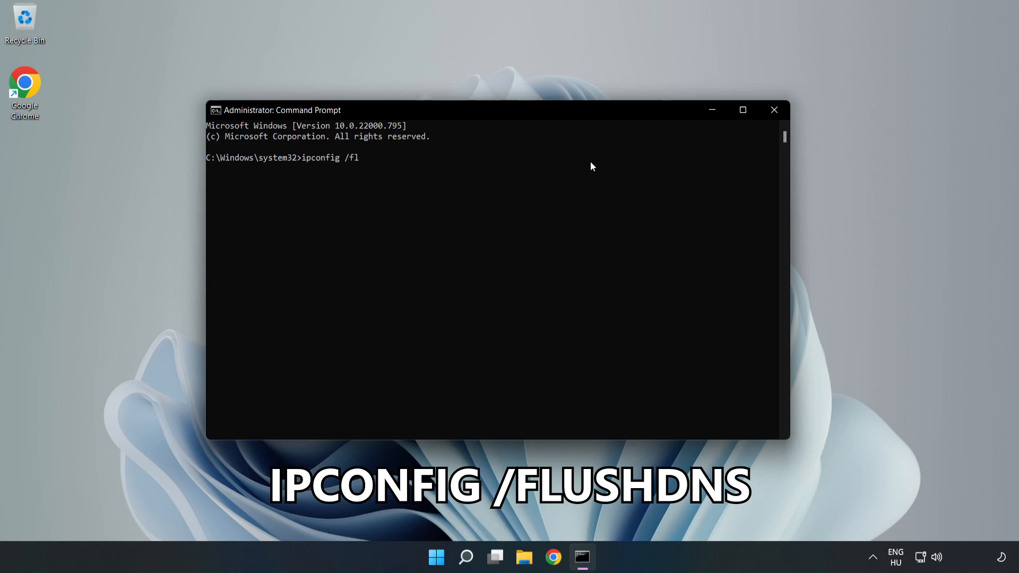
pyautogui.write('ushdns')
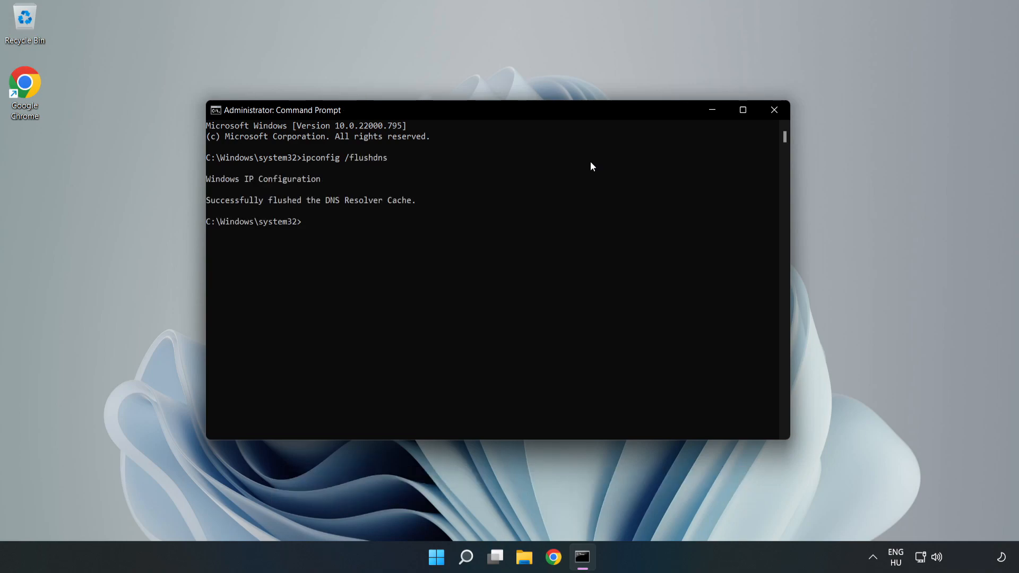
# Step: Reset the Winsock catalog with netsh winsock reset, then exit the prompt
pyautogui.write('nets')
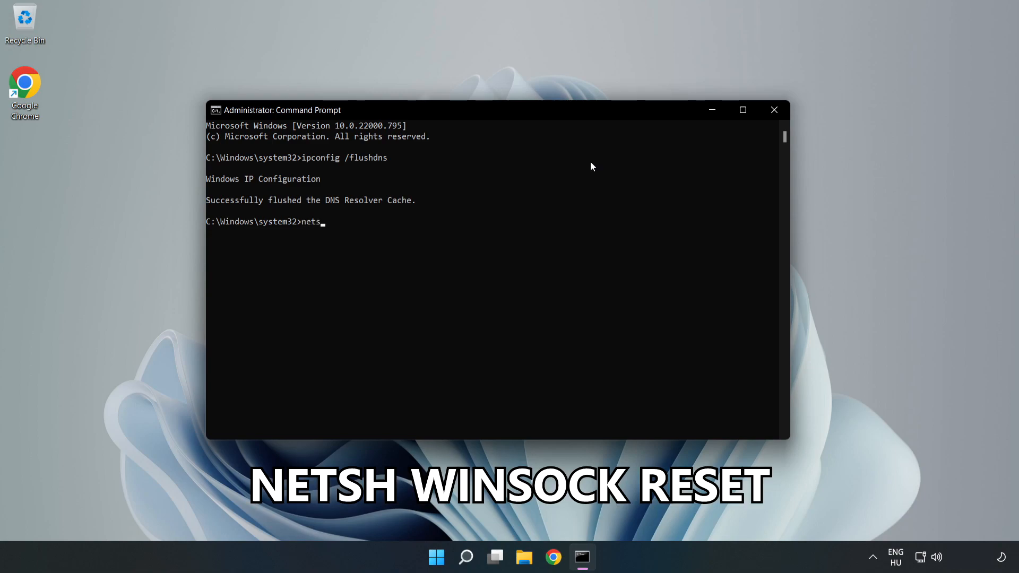
pyautogui.write('h winso')
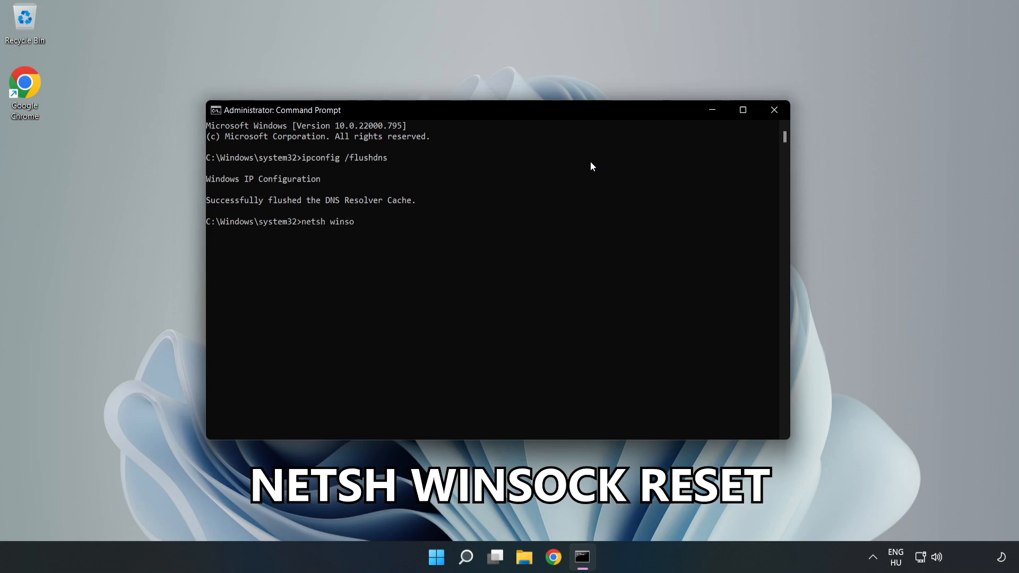
pyautogui.write('ck reset')
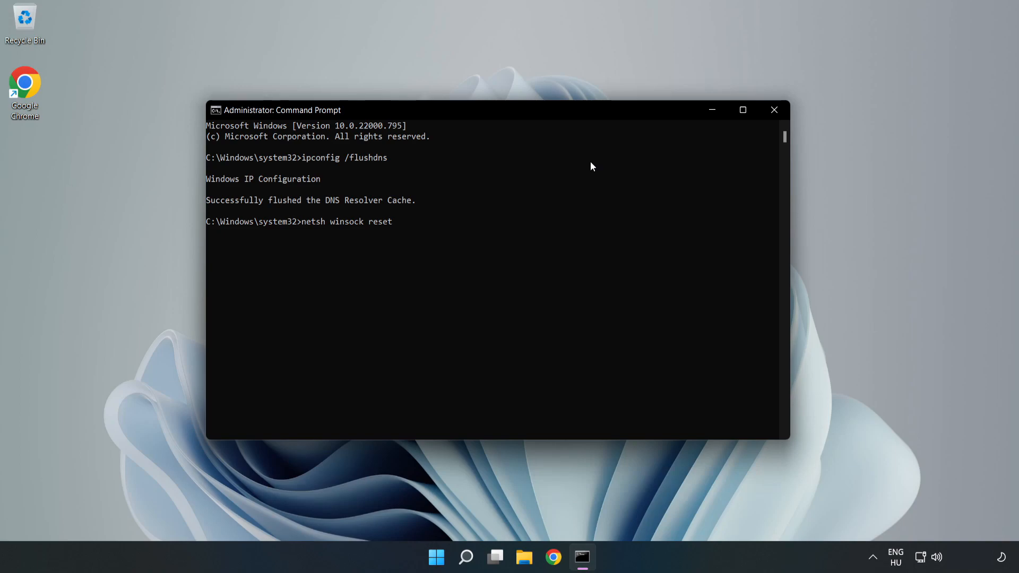
pyautogui.press('Return')
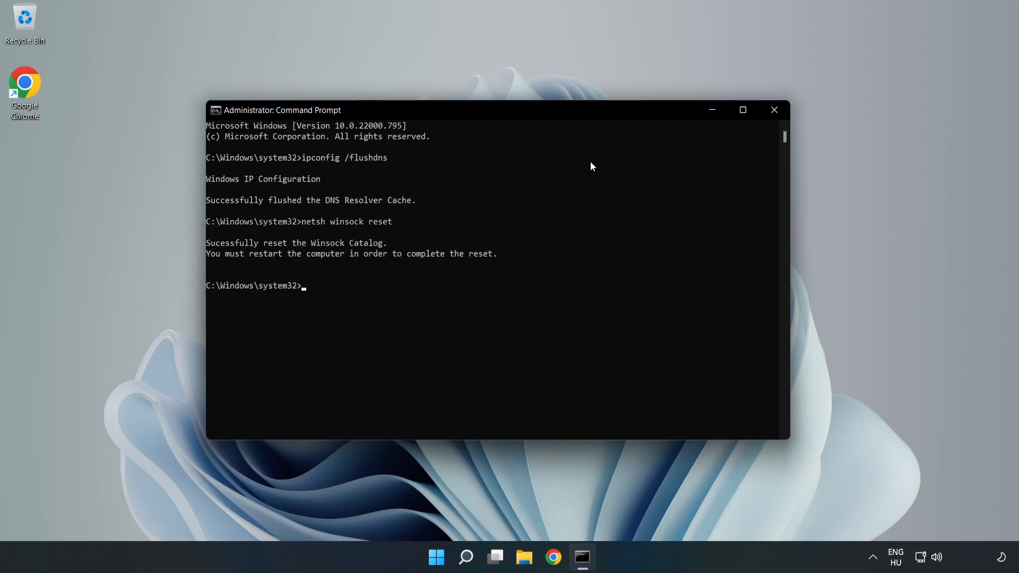
pyautogui.write('e')
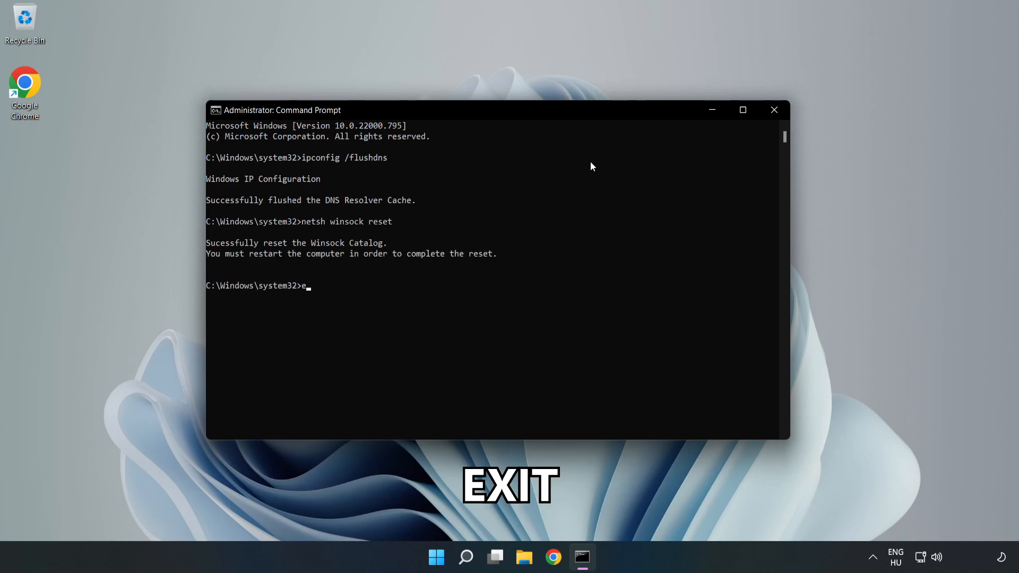
pyautogui.write('xit')
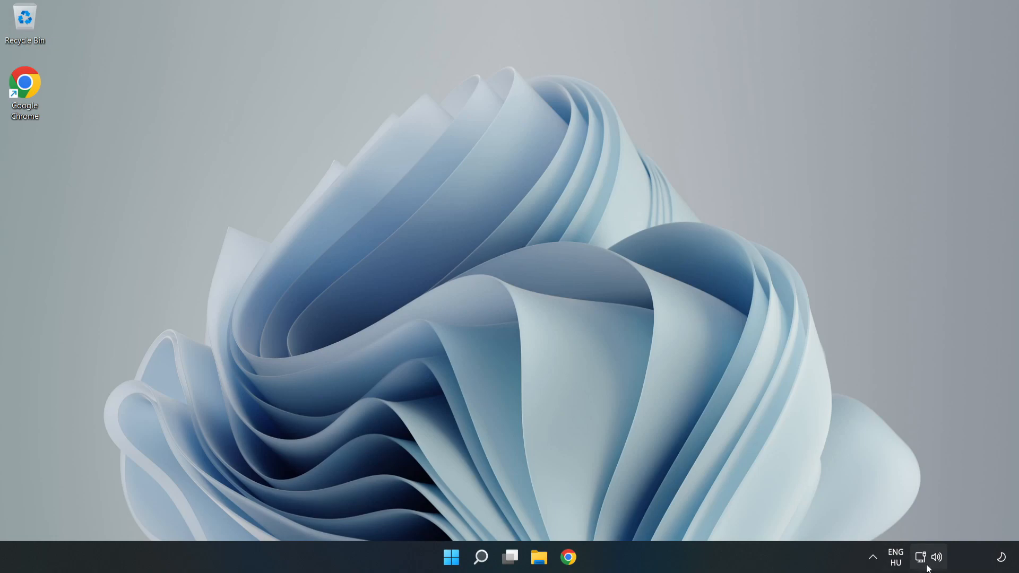
pyautogui.moveTo(921, 558)
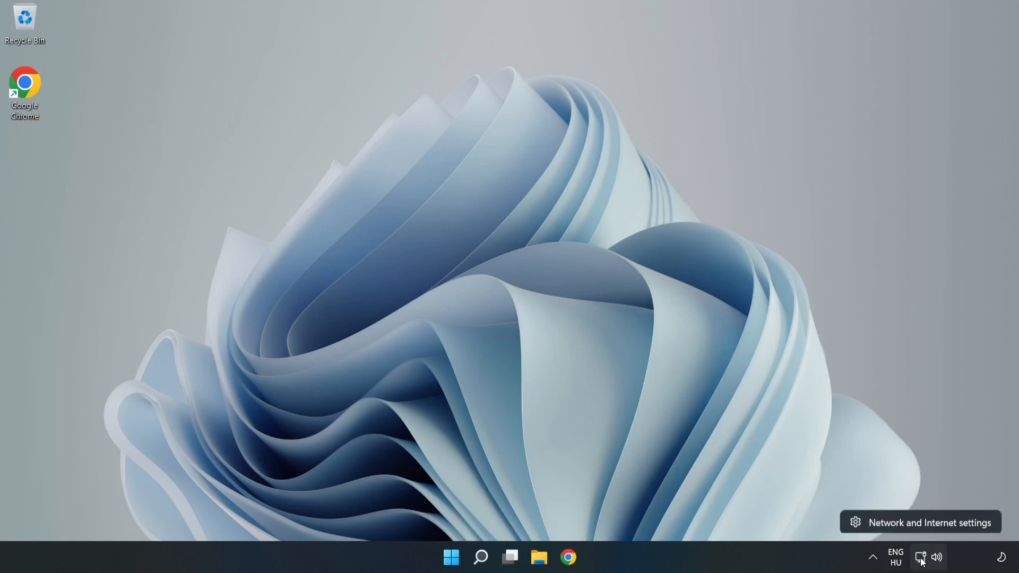
pyautogui.moveTo(925, 527)
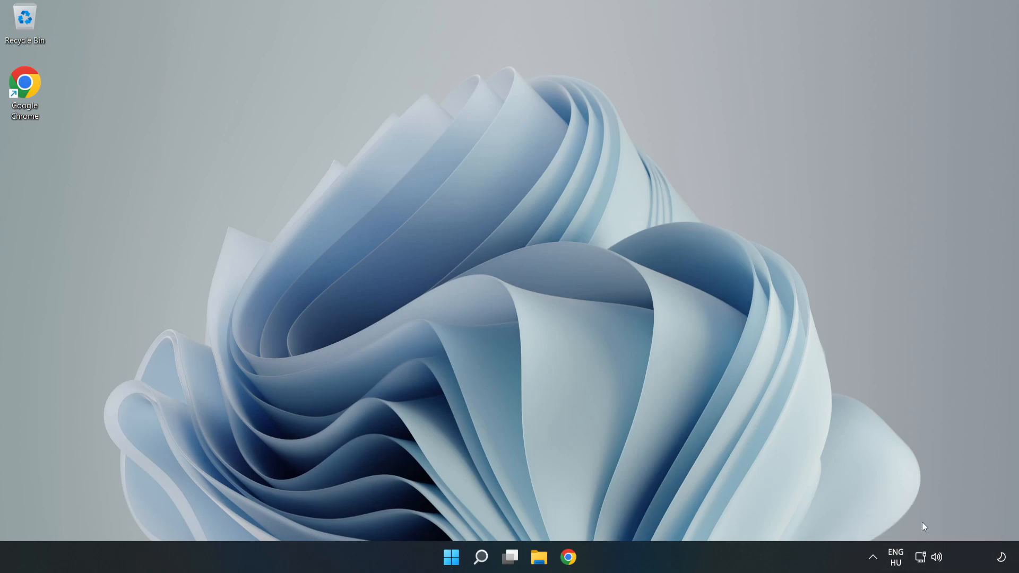
# Step: Open the Network & internet settings from the network tray icon
pyautogui.click(582, 557)
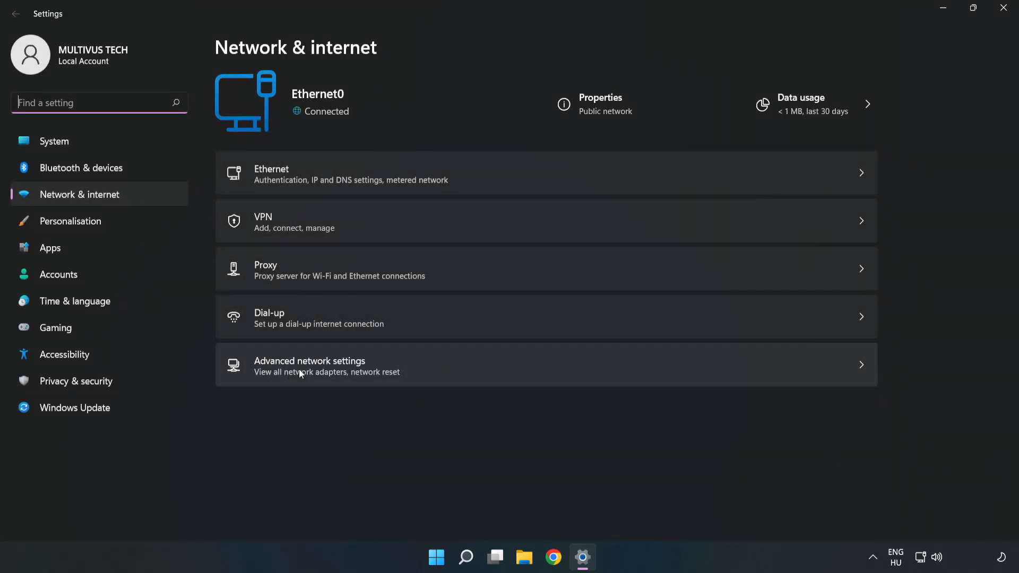
pyautogui.moveTo(444, 378)
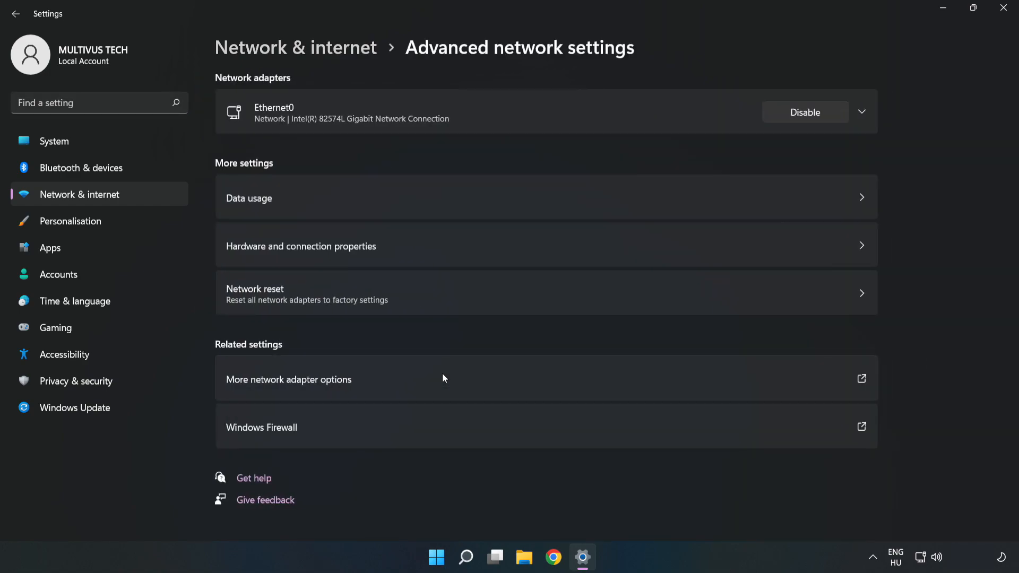
pyautogui.moveTo(288, 390)
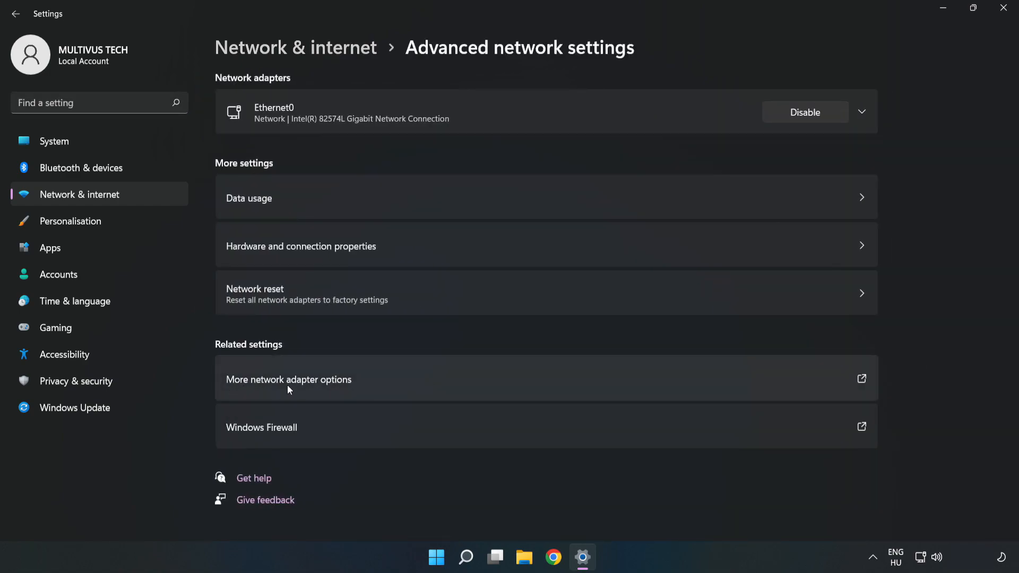
pyautogui.moveTo(422, 384)
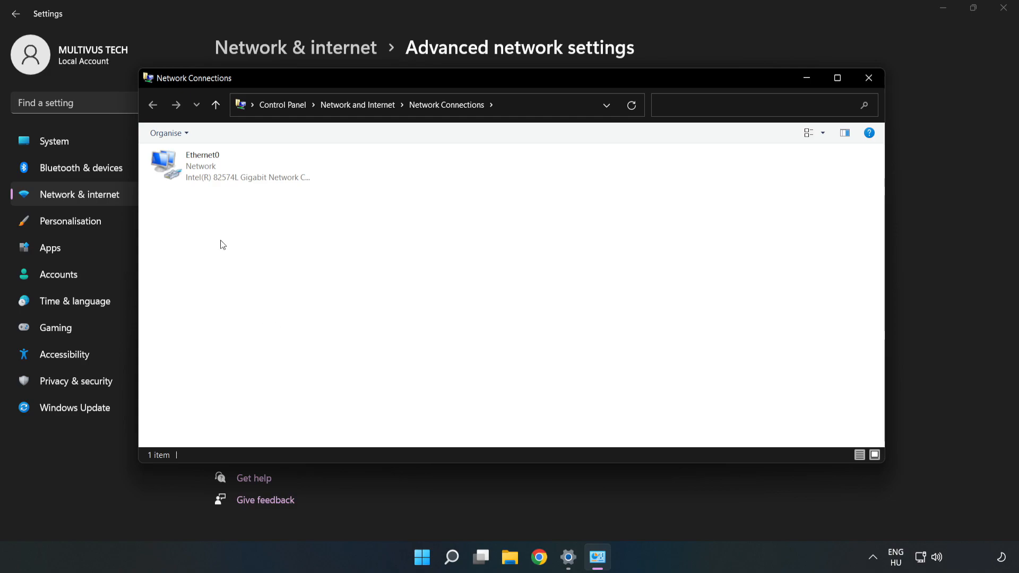
# Step: Open Ethernet0's Properties and select its Internet Protocol Version 4 (TCP/IPv4) entry
pyautogui.click(230, 165)
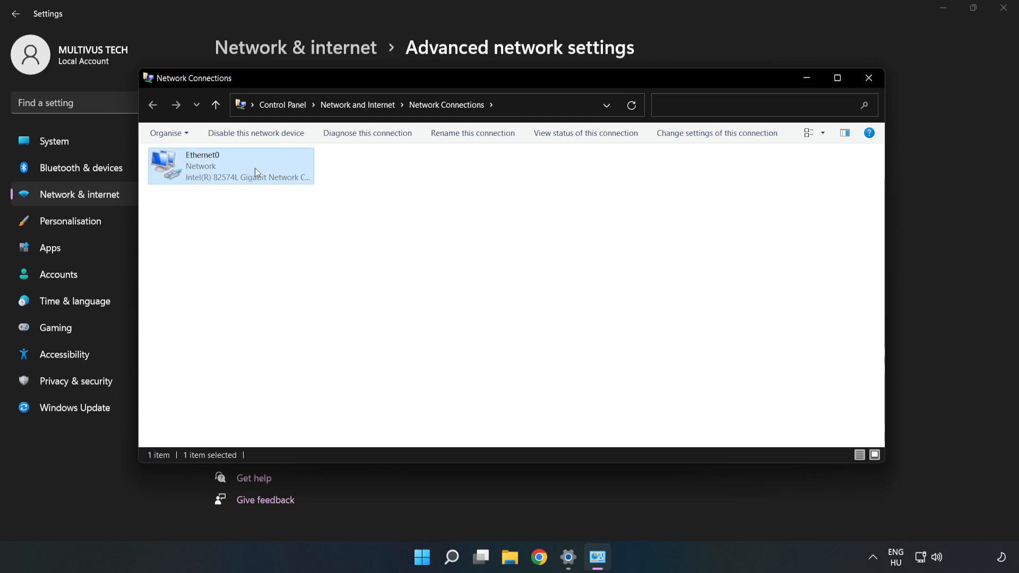
pyautogui.rightClick(231, 166)
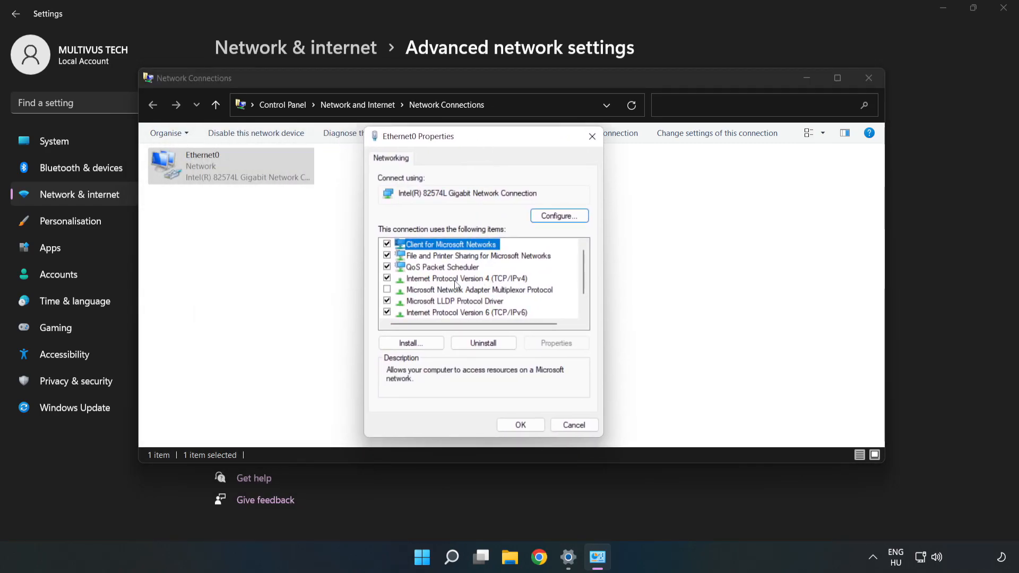
pyautogui.click(467, 278)
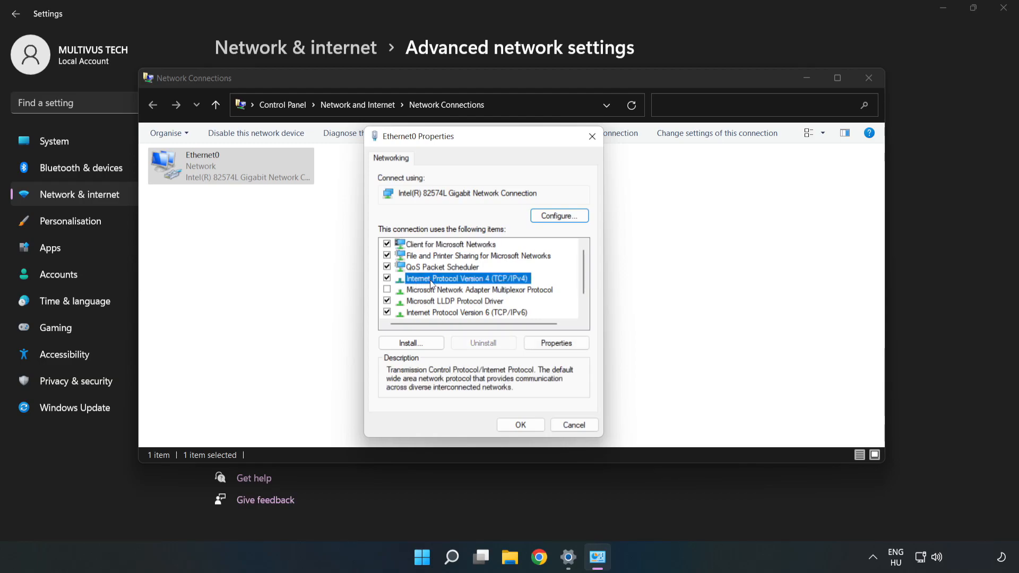
pyautogui.moveTo(514, 285)
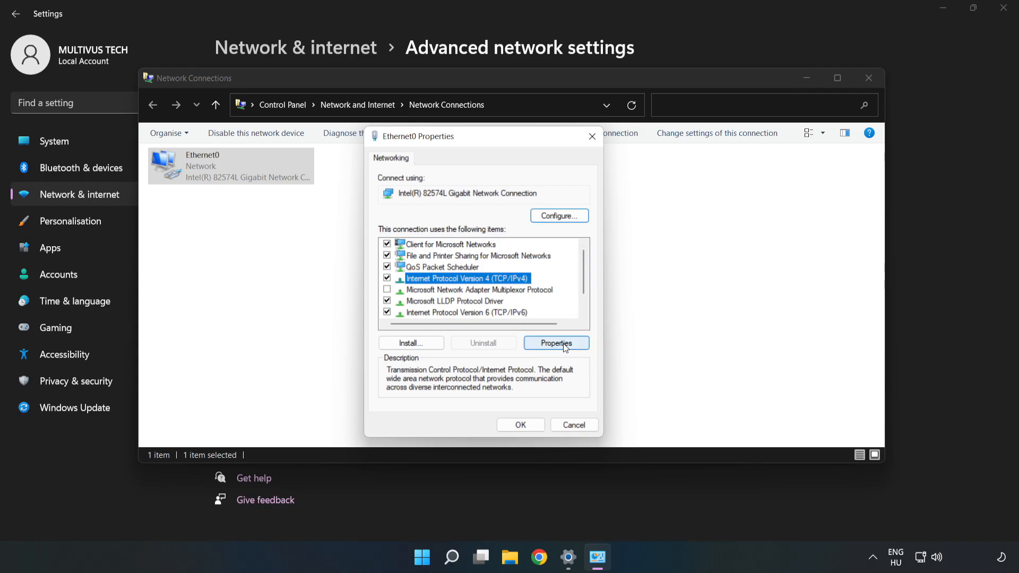
# Step: Set manual IPv4 DNS servers: preferred 8.8.8.8 and alternate 8.8.4.4
pyautogui.click(557, 343)
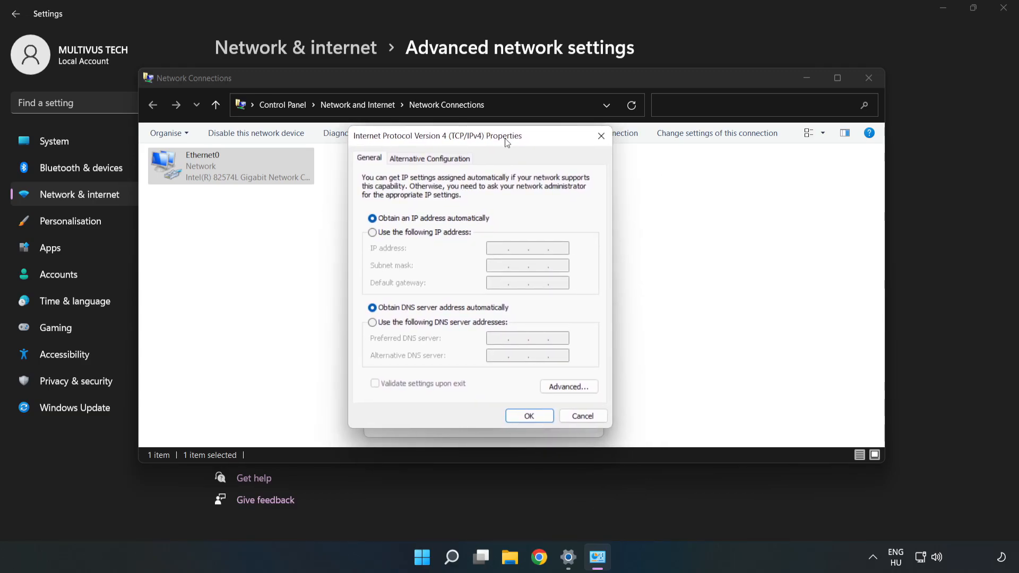
pyautogui.moveTo(465, 328)
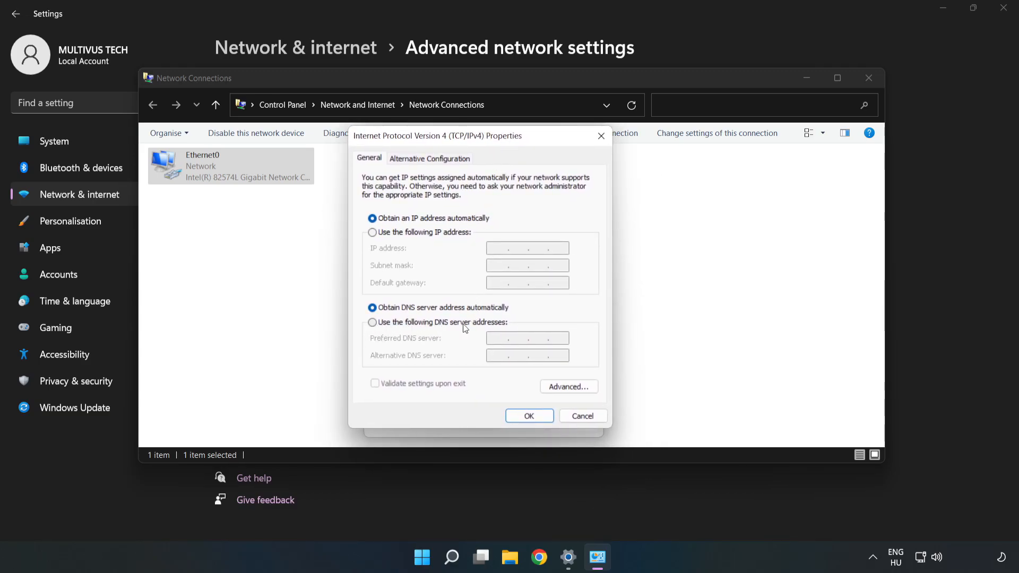
pyautogui.click(373, 322)
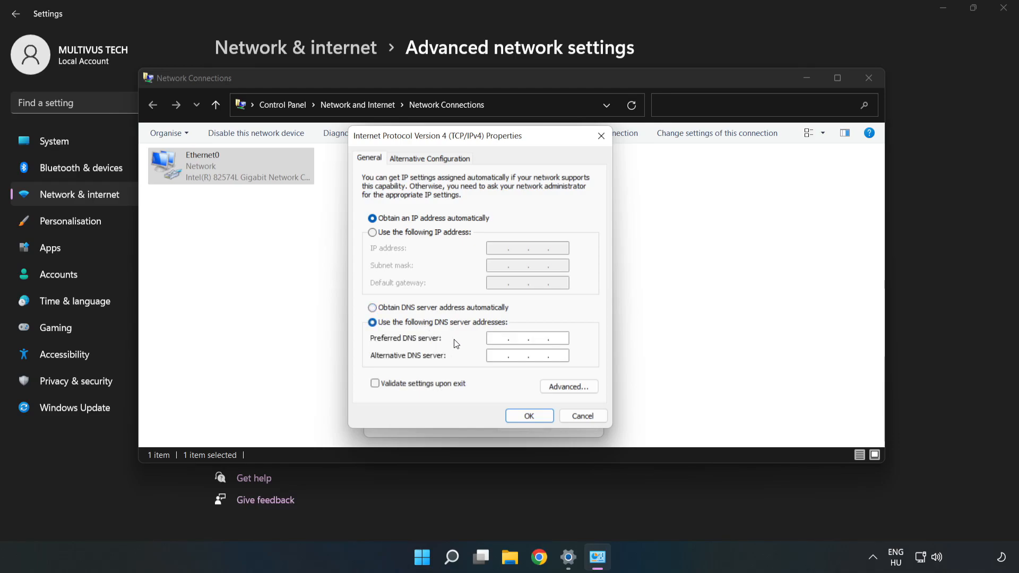
pyautogui.click(526, 338)
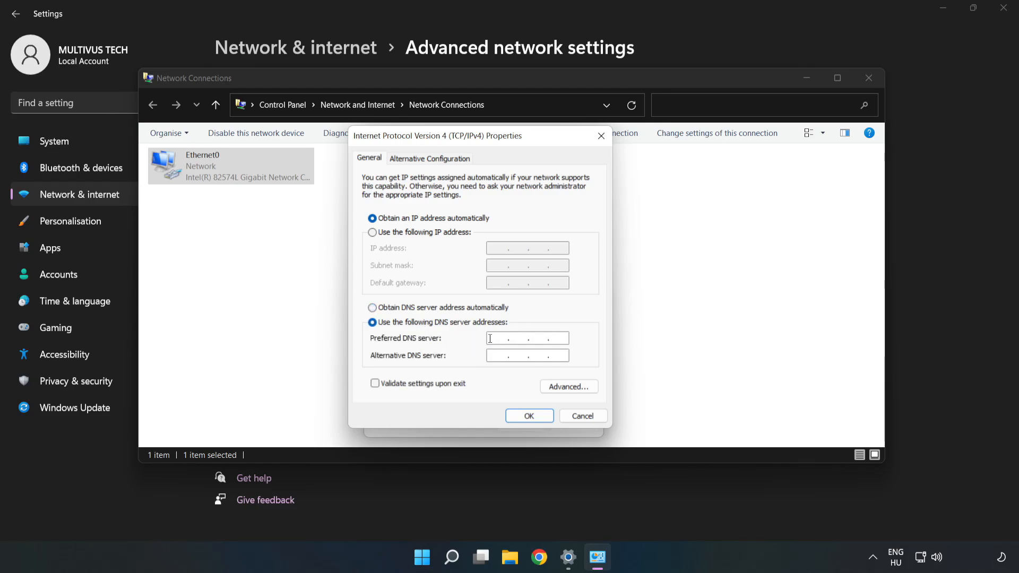
pyautogui.write('8.8.8')
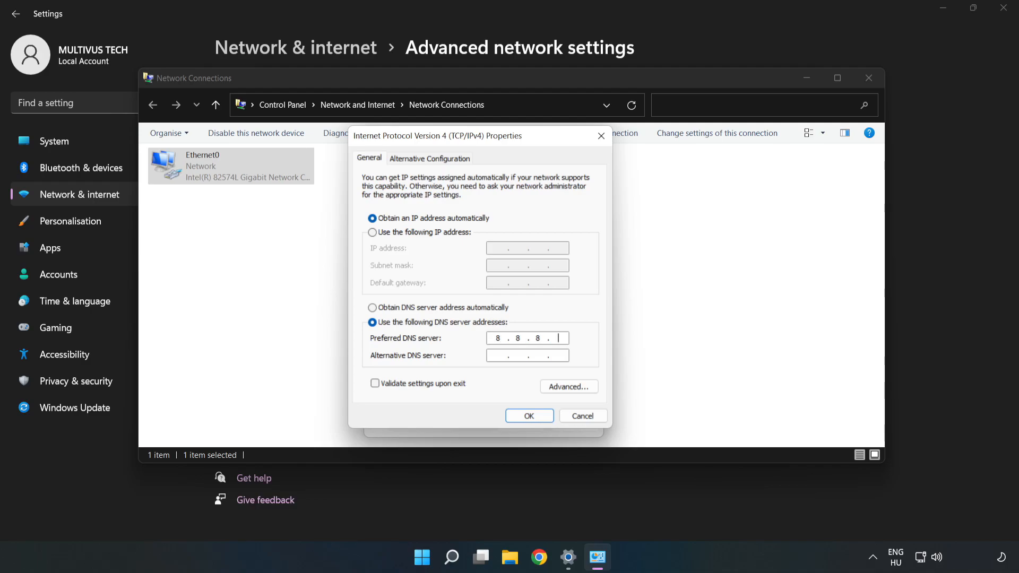
pyautogui.write('8')
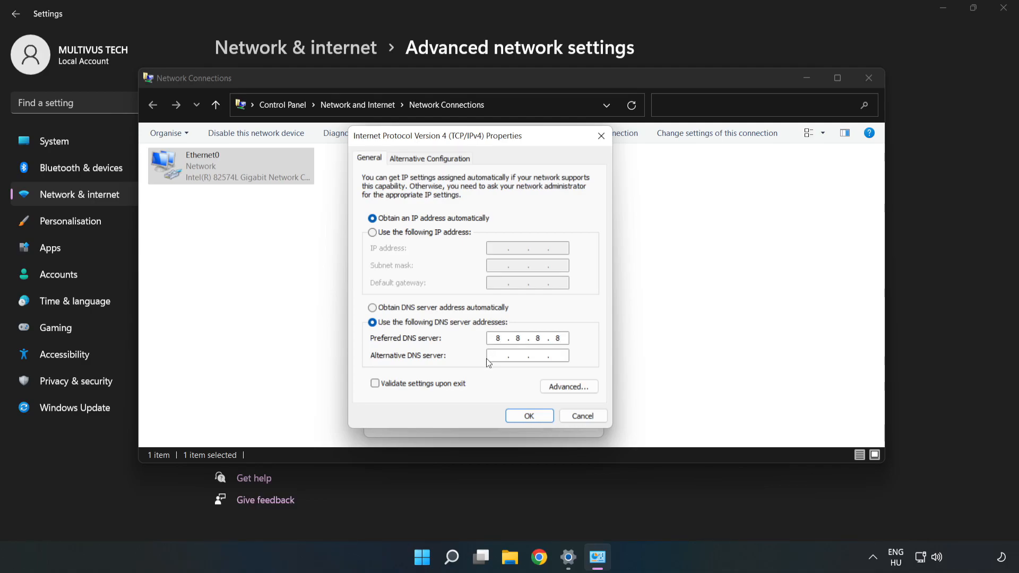
pyautogui.click(527, 355)
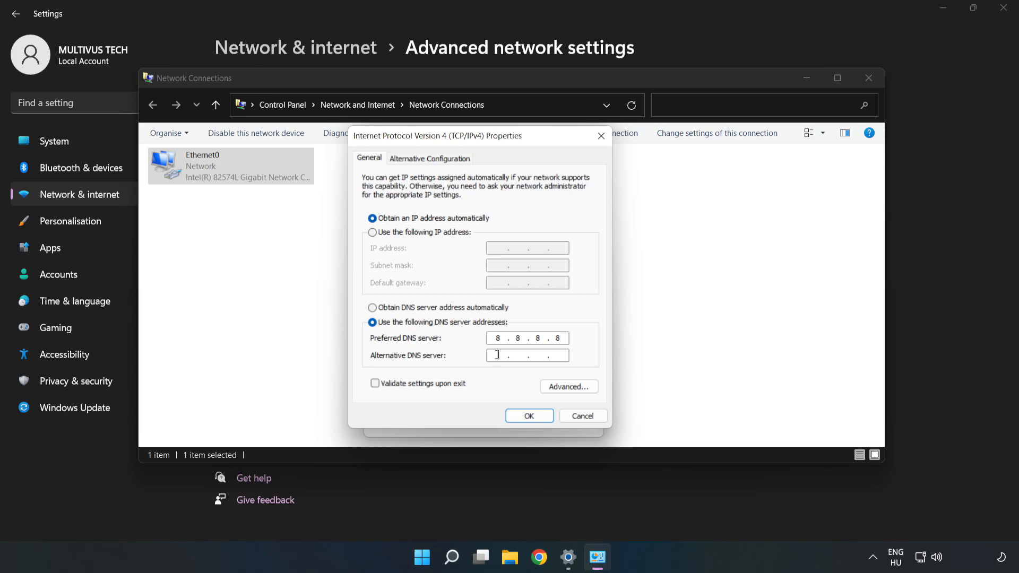
pyautogui.write('8.8')
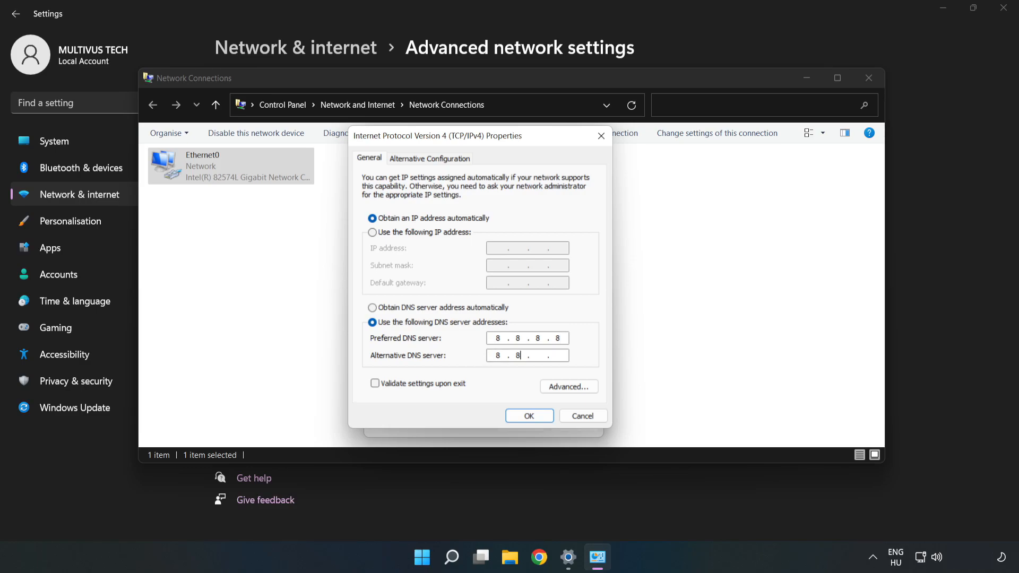
pyautogui.write('.4.4')
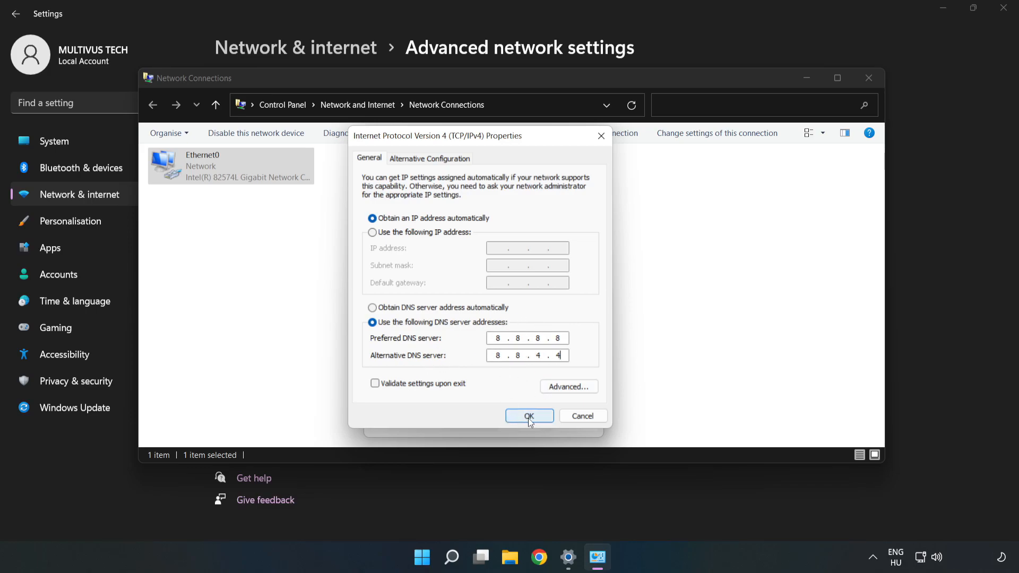
# Step: Save the DNS settings and close the Ethernet0 Properties dialog
pyautogui.click(528, 416)
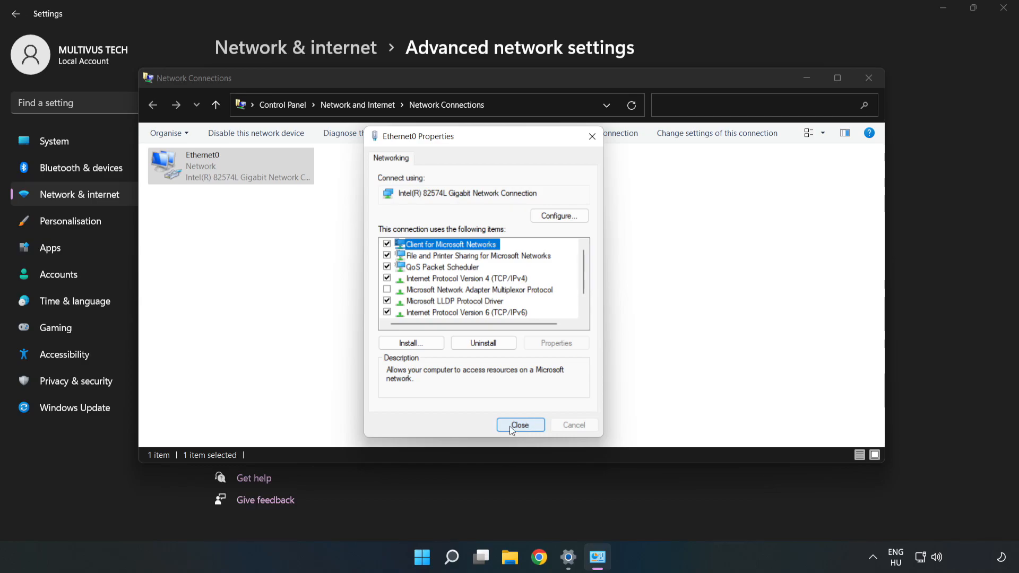
pyautogui.click(520, 425)
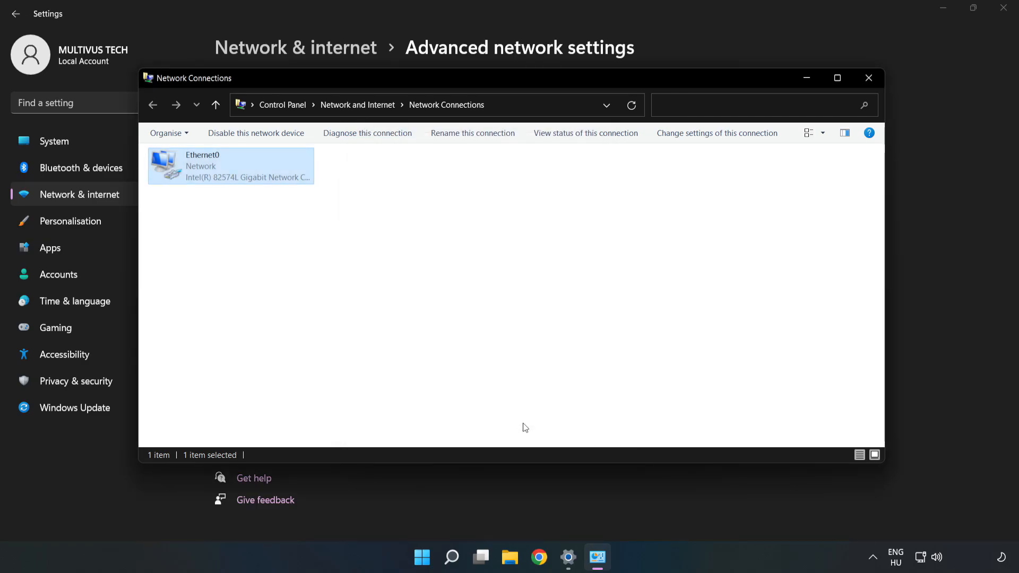
# Step: Close Network Connections and Settings, then show the Start menu's power options including Restart
pyautogui.click(867, 78)
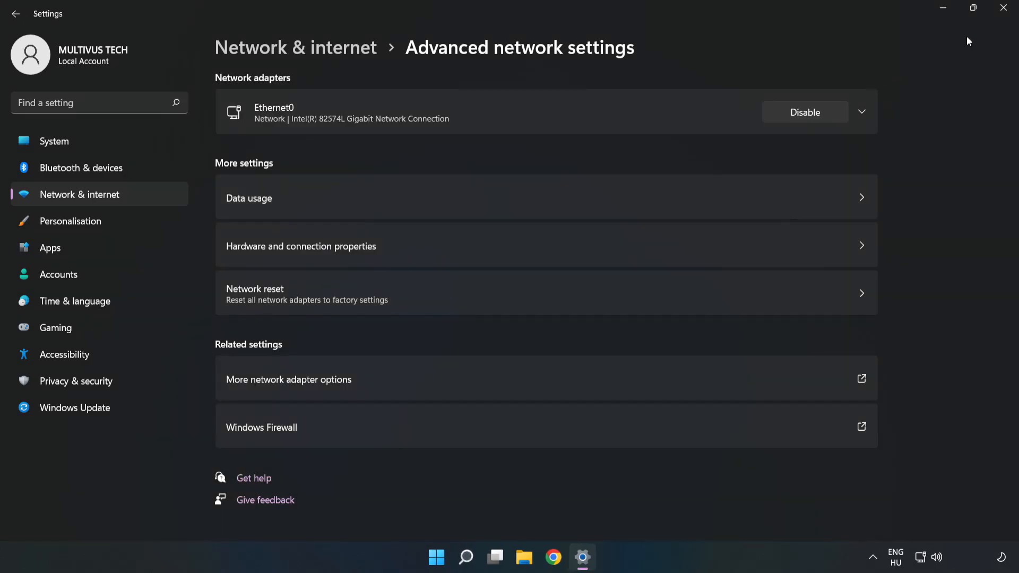
pyautogui.click(1004, 8)
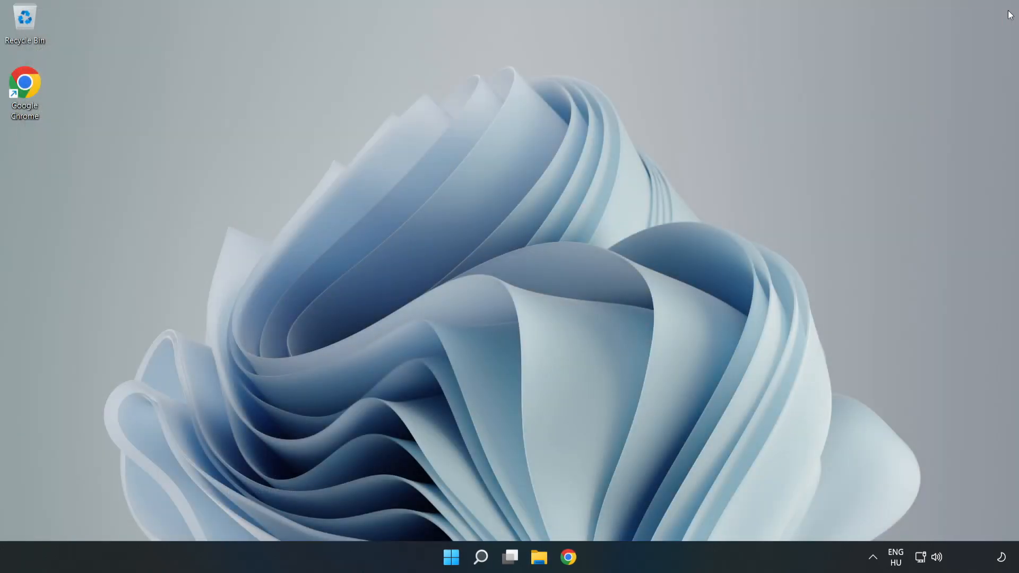
pyautogui.click(451, 558)
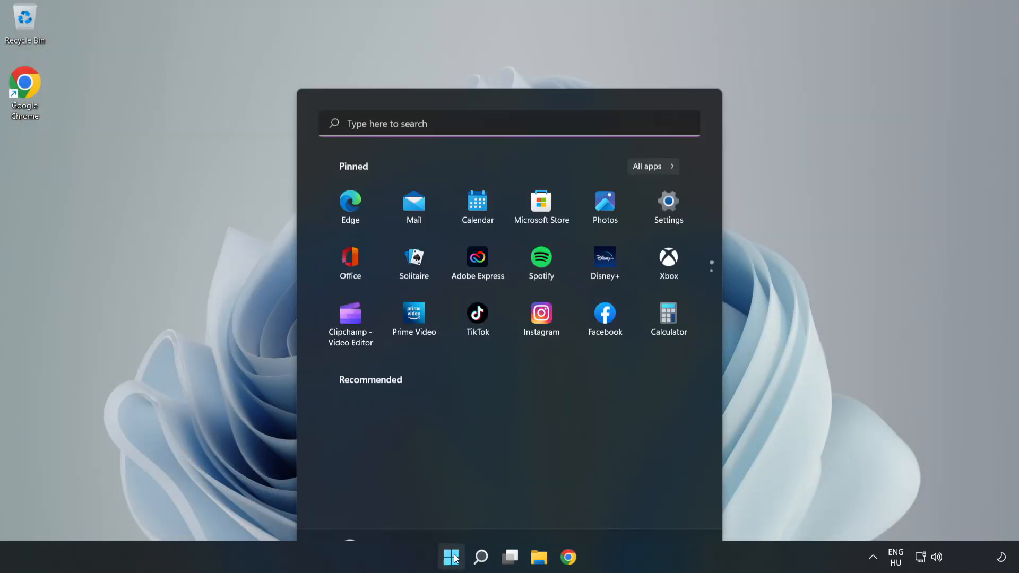
pyautogui.click(675, 511)
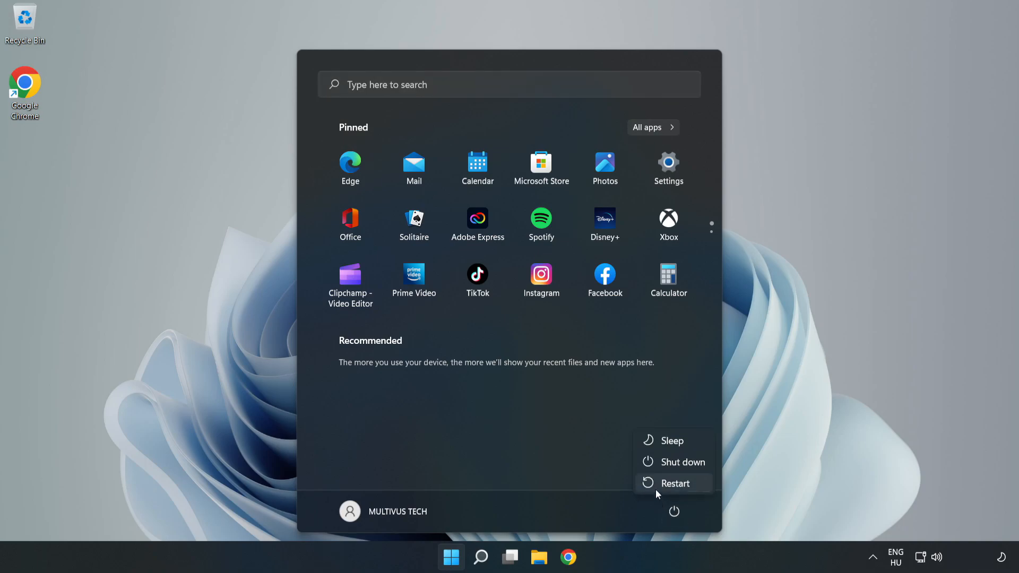